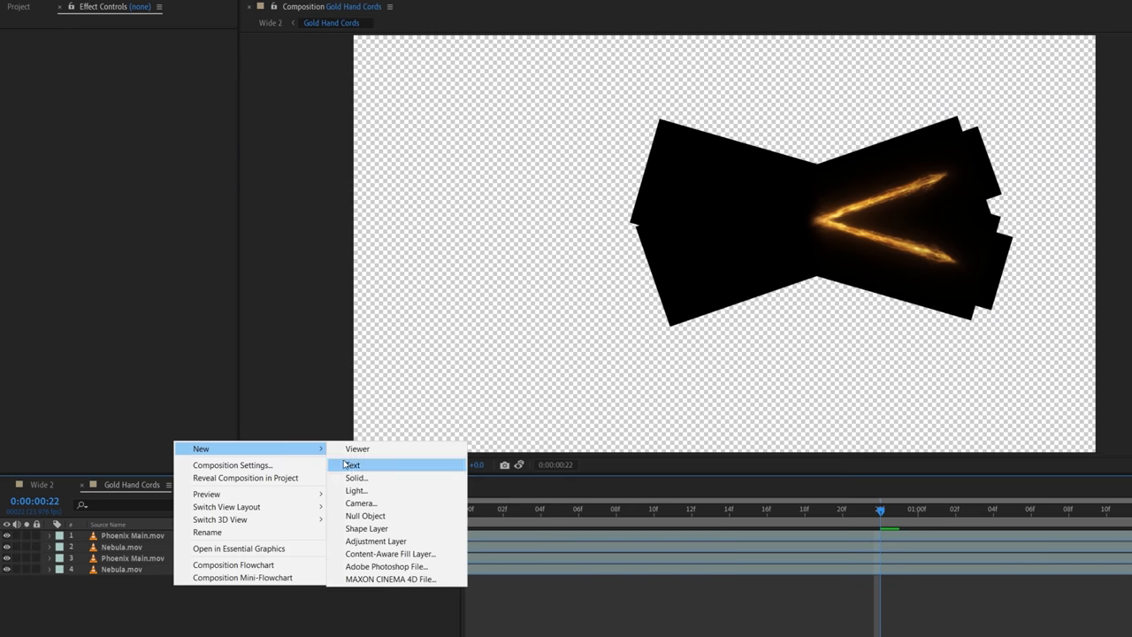
# Copy the Right Ring and Left Ring layers to the top of the Wide 2 timeline
pyautogui.click(356, 477)
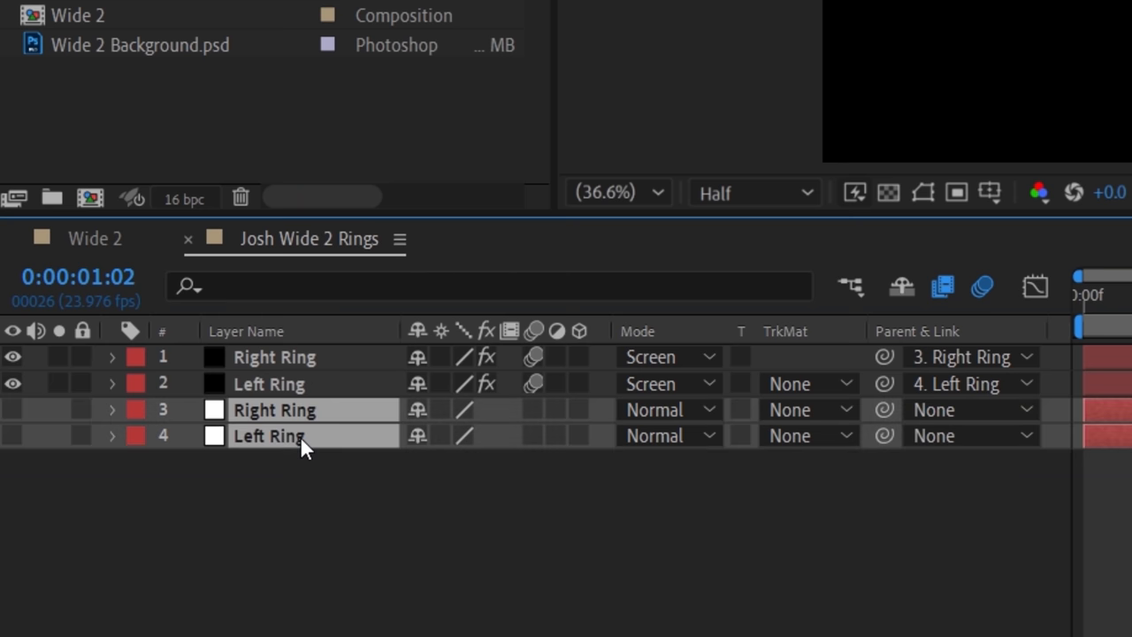
pyautogui.click(95, 238)
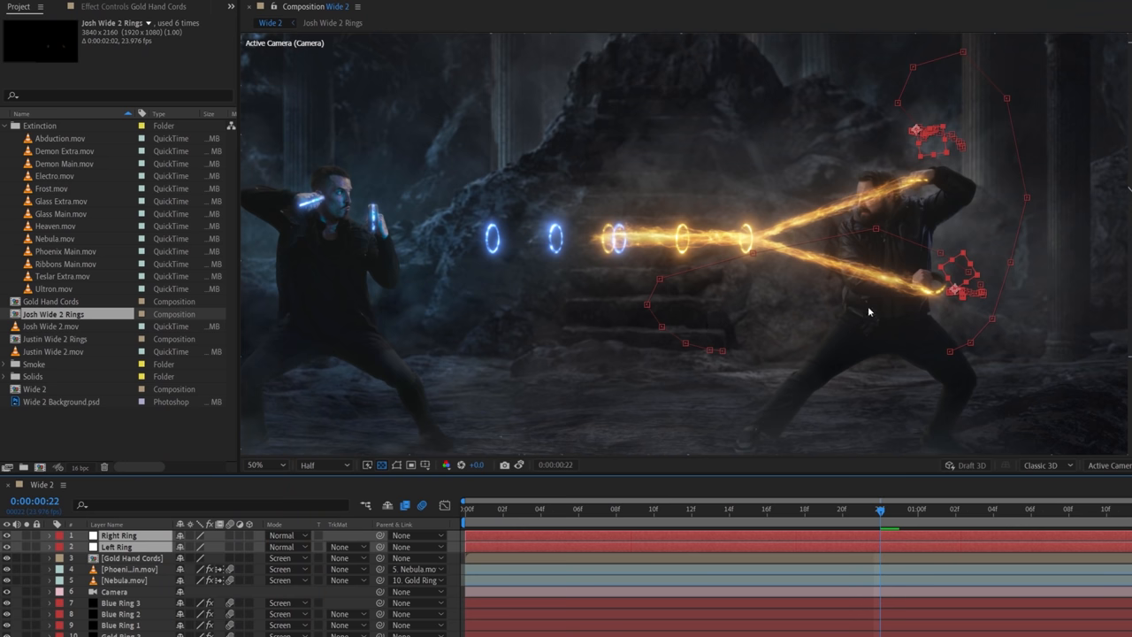
pyautogui.moveTo(919, 272)
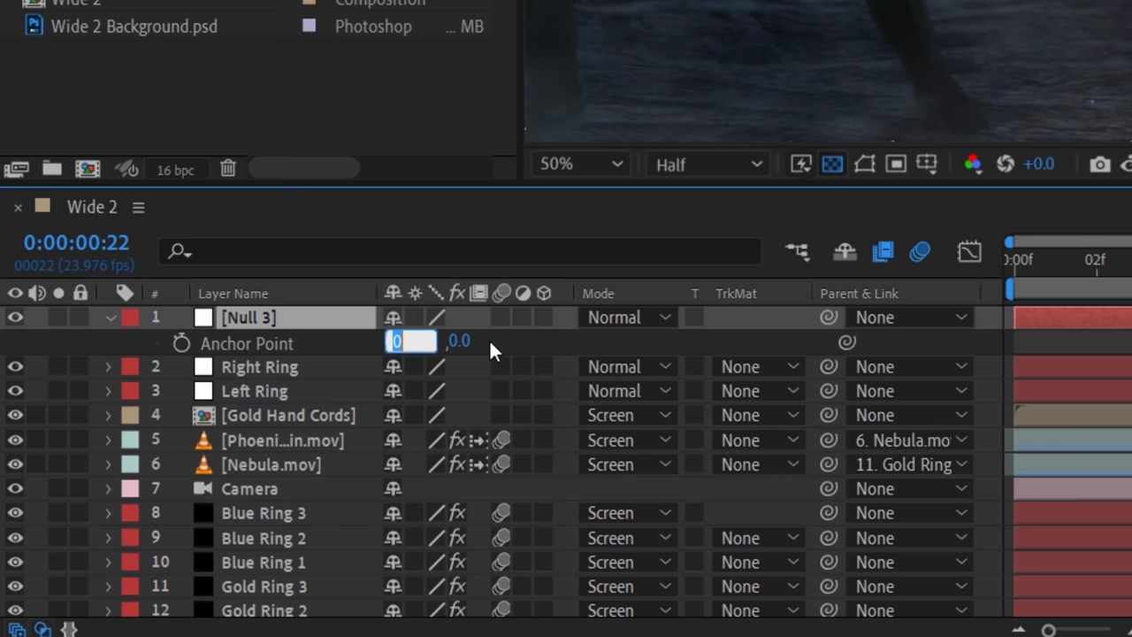
# Pick-whip Gold Hand Cords puppet pin positions to the Right and Left Ring Position properties
pyautogui.click(457, 341)
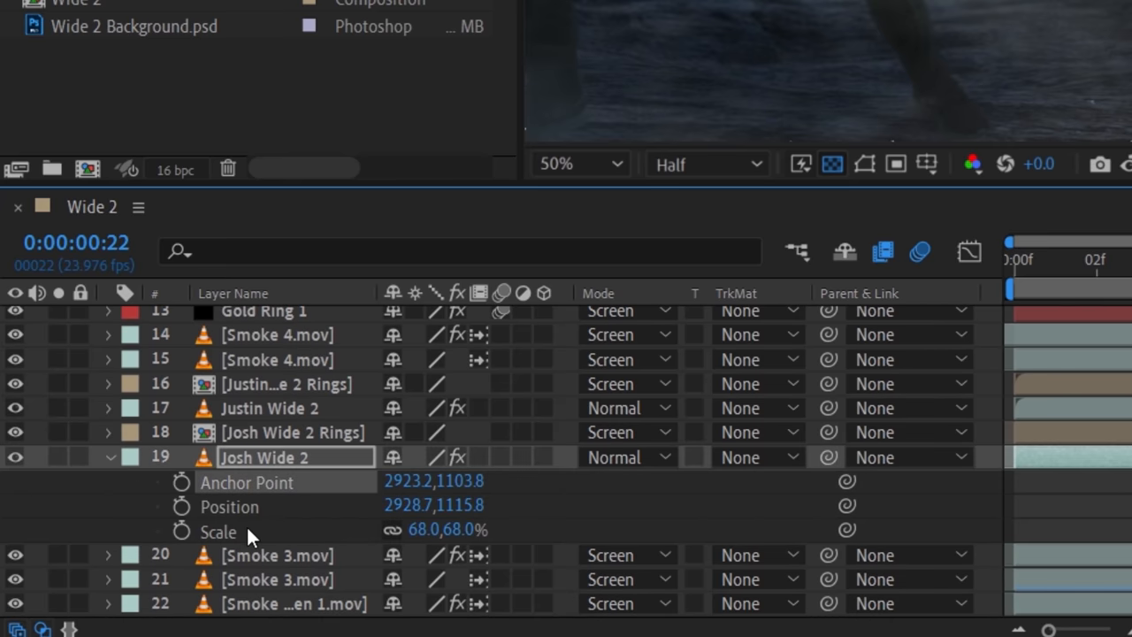
pyautogui.scroll(3)
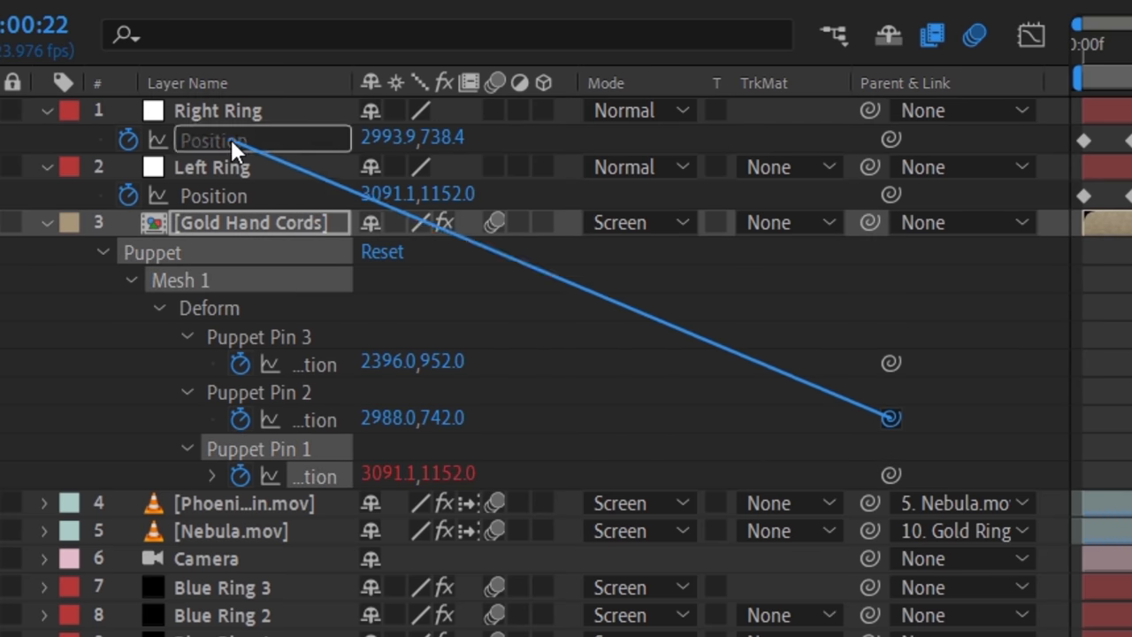
pyautogui.scroll(-3)
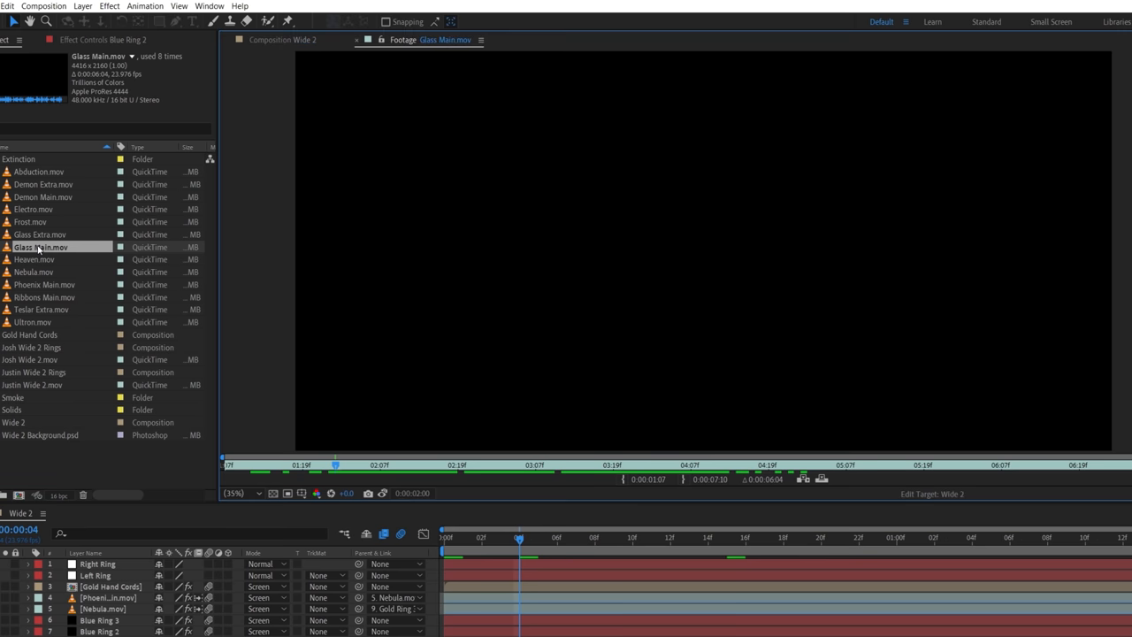
# Place Glass Main.mov in Wide 2 and enter a new Scale so it spans both fighters
pyautogui.click(460, 460)
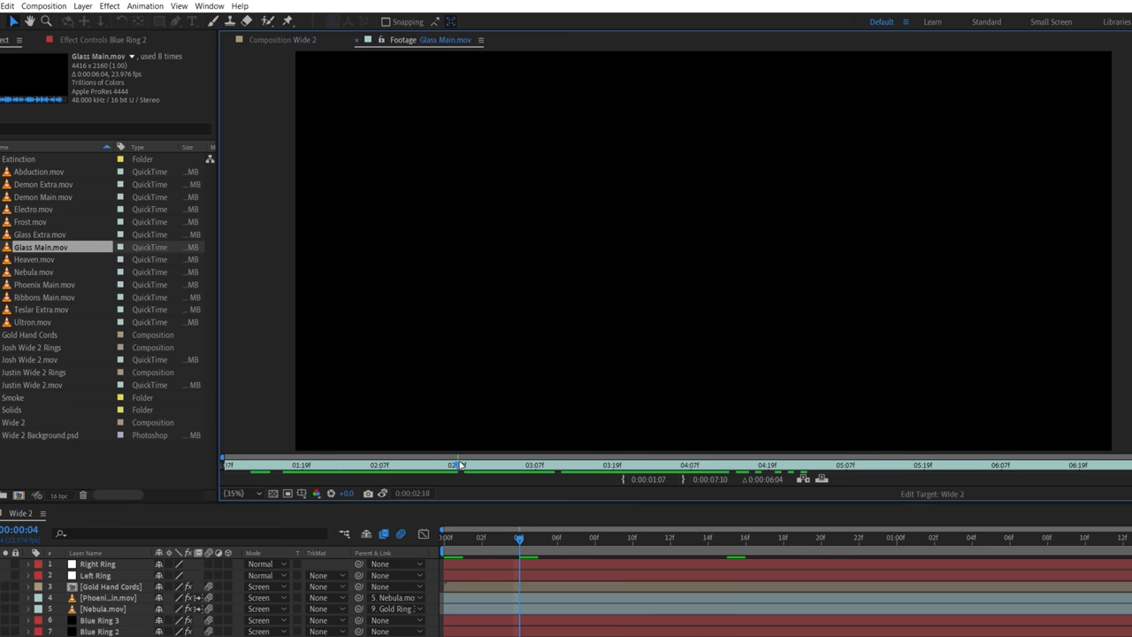
pyautogui.click(619, 464)
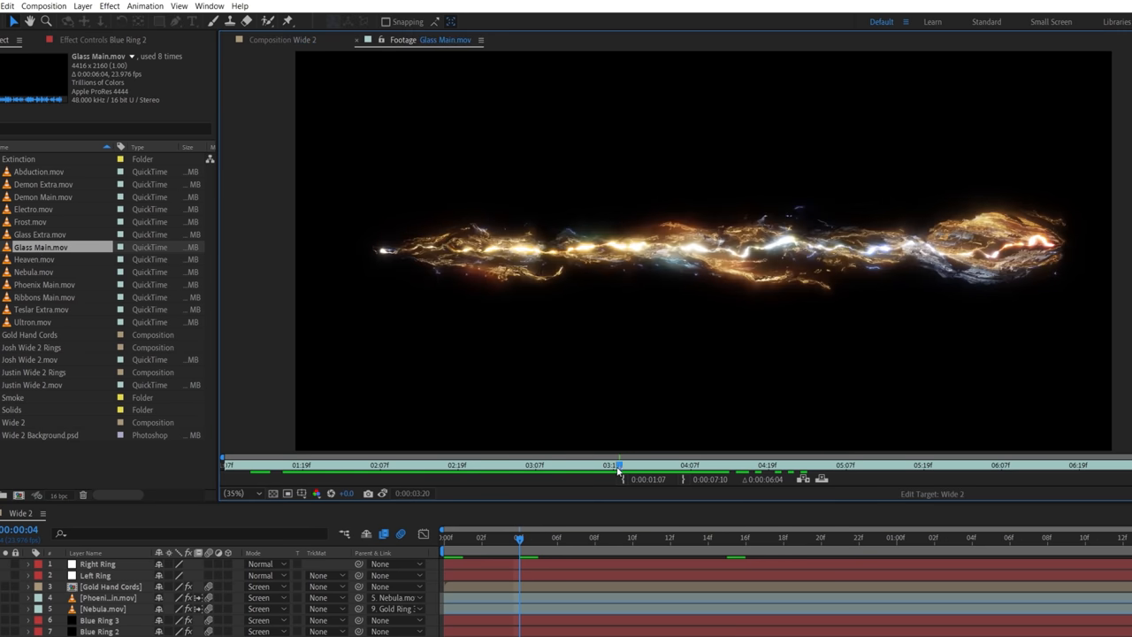
pyautogui.moveTo(624, 480)
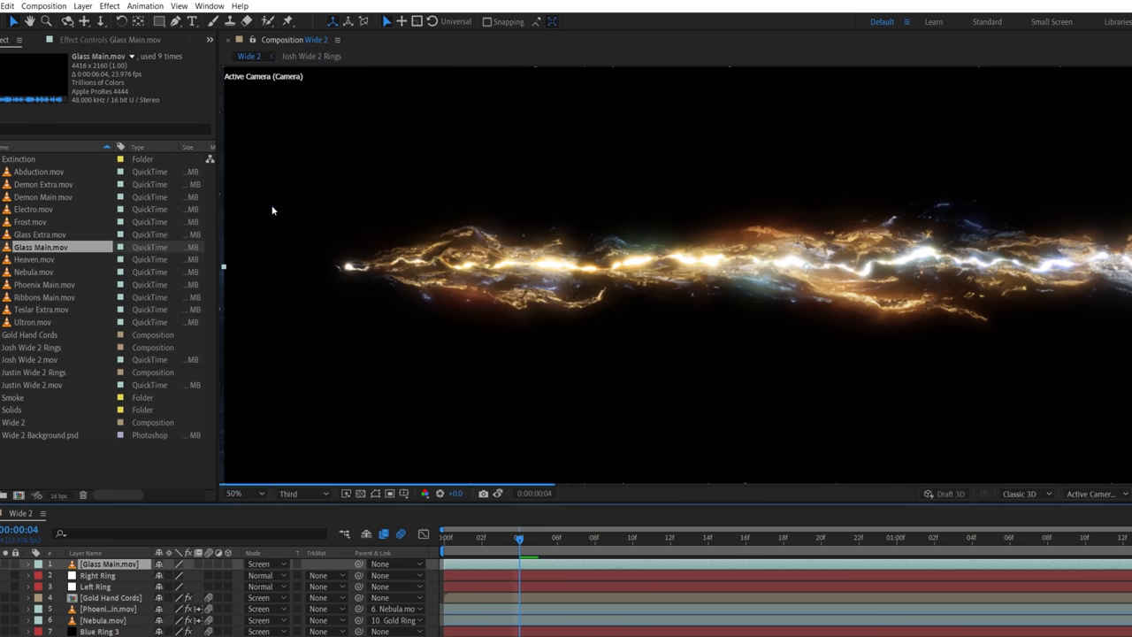
pyautogui.click(28, 563)
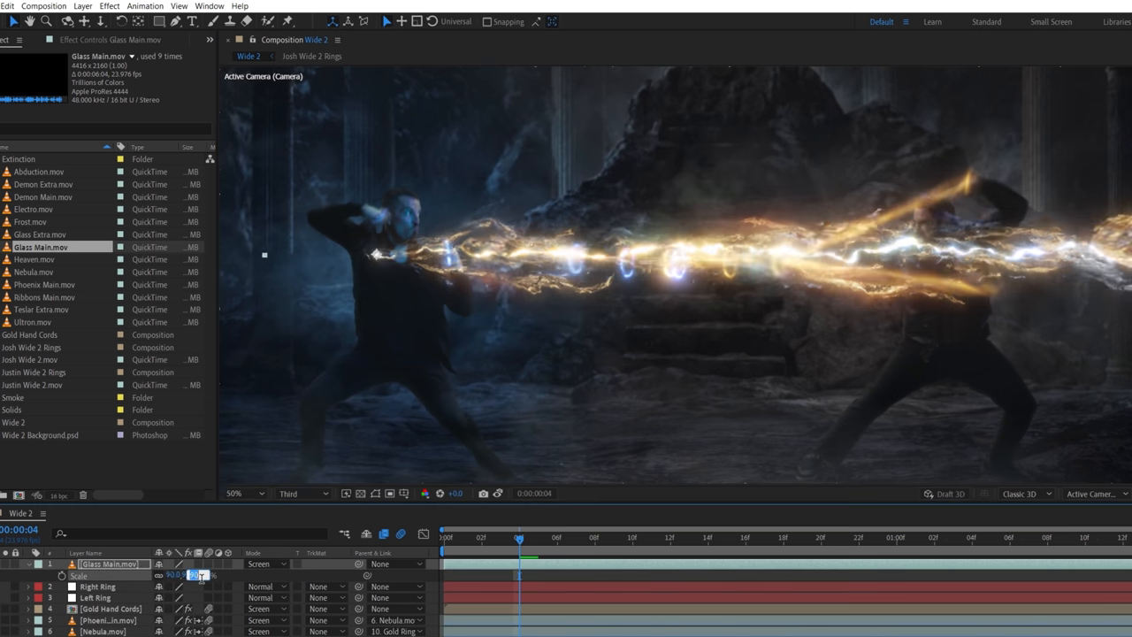
pyautogui.click(168, 5)
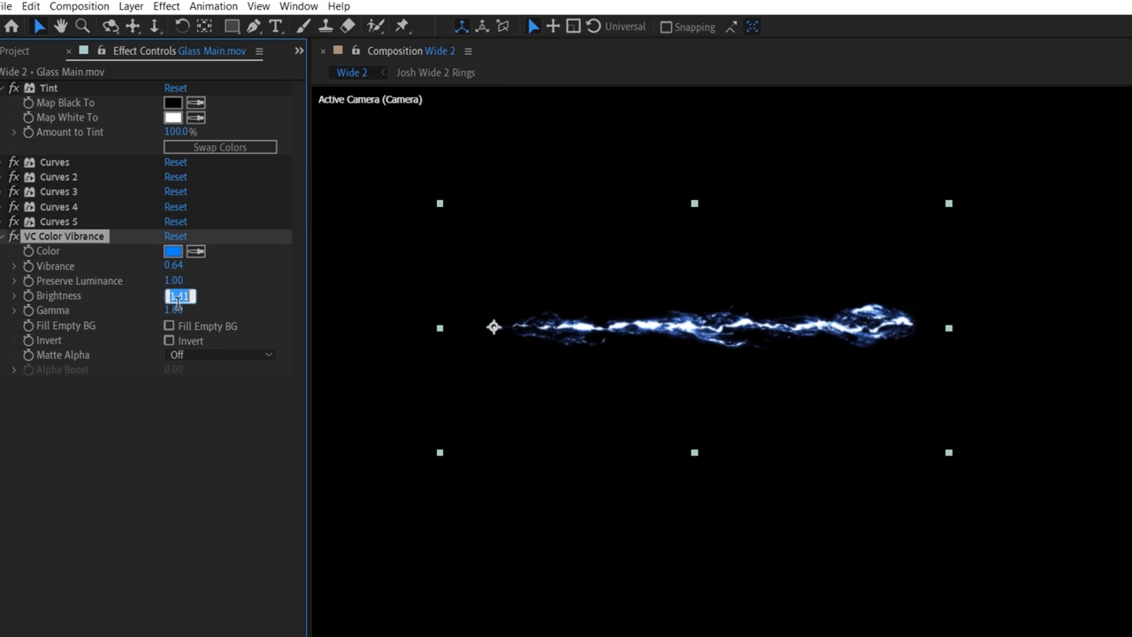
# Tint the beam blue with Curves and VC Color Vibrance, then duplicate and offset the copies
pyautogui.click(174, 251)
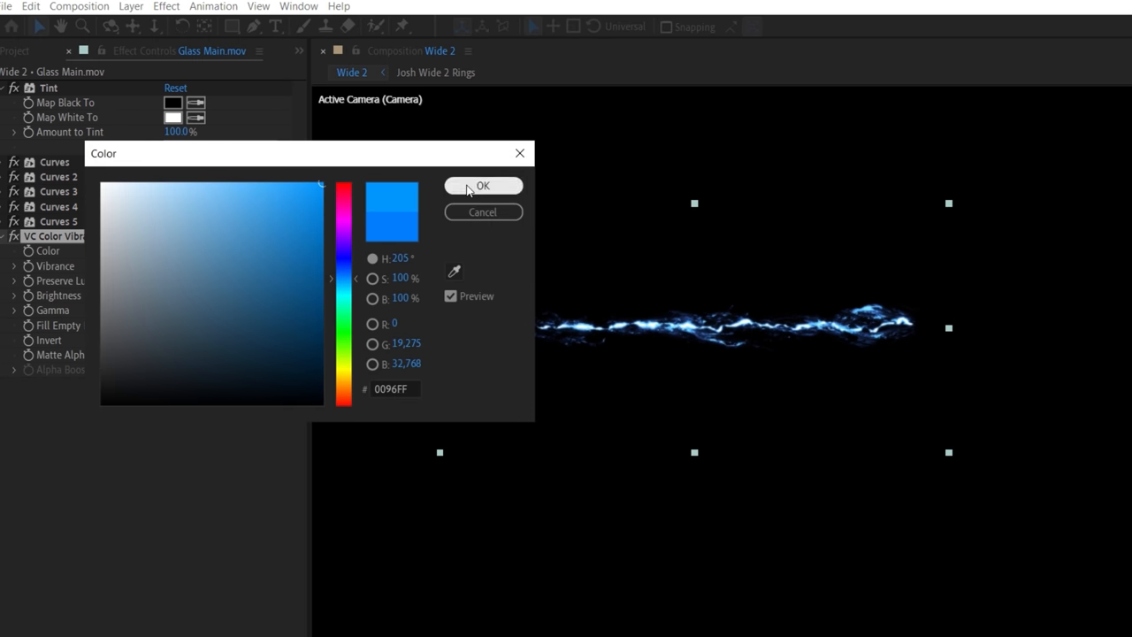
pyautogui.click(483, 186)
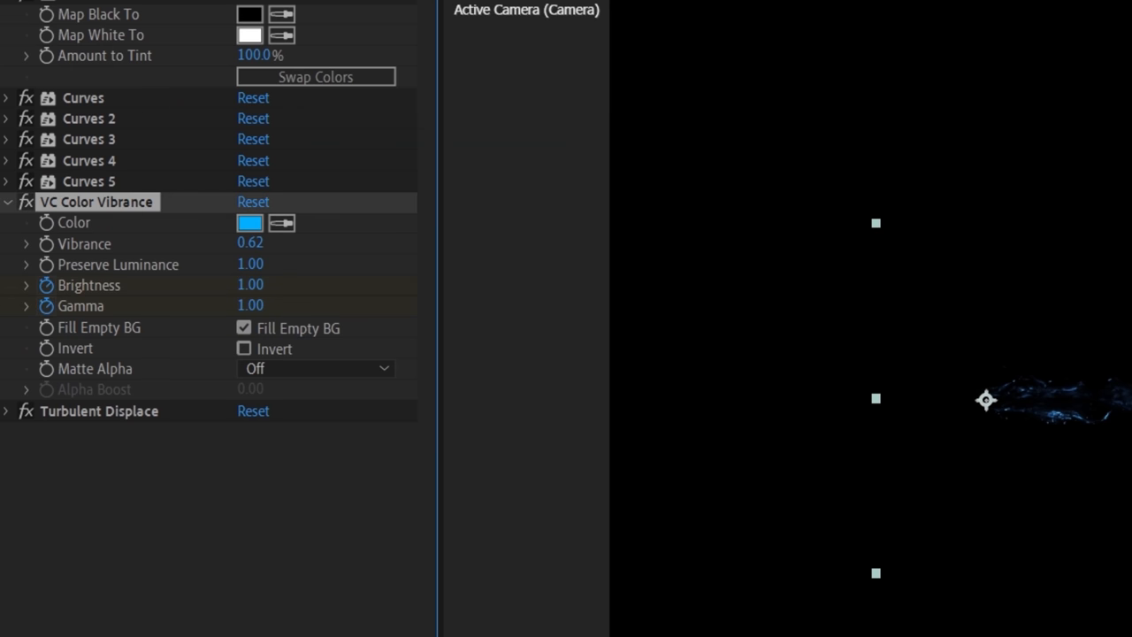
pyautogui.moveTo(250, 305); pyautogui.dragTo(217, 305)
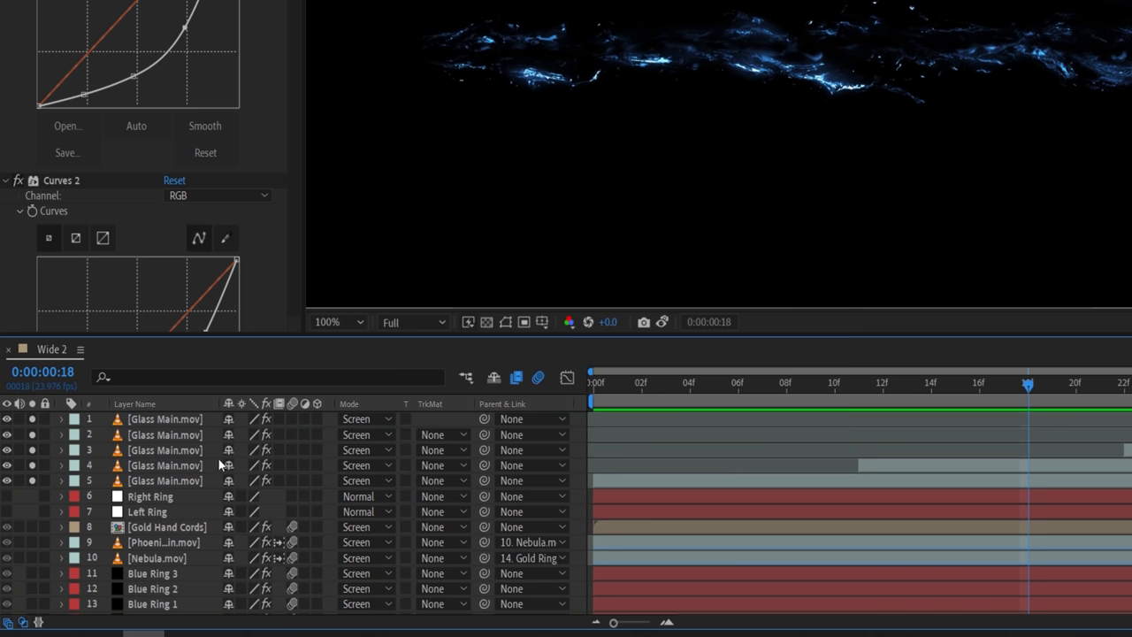
pyautogui.click(131, 10)
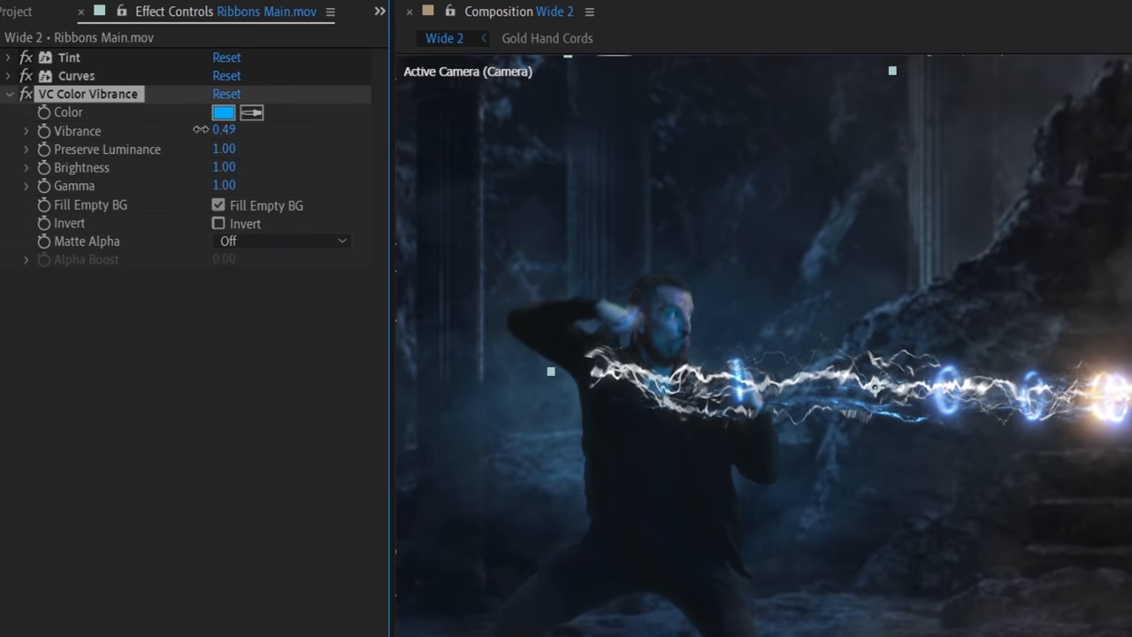
# Lower the ribbons' colour vibrance, speed up the ribbons layer, and tune its Fractal Noise
pyautogui.moveTo(224, 129); pyautogui.dragTo(186, 129)
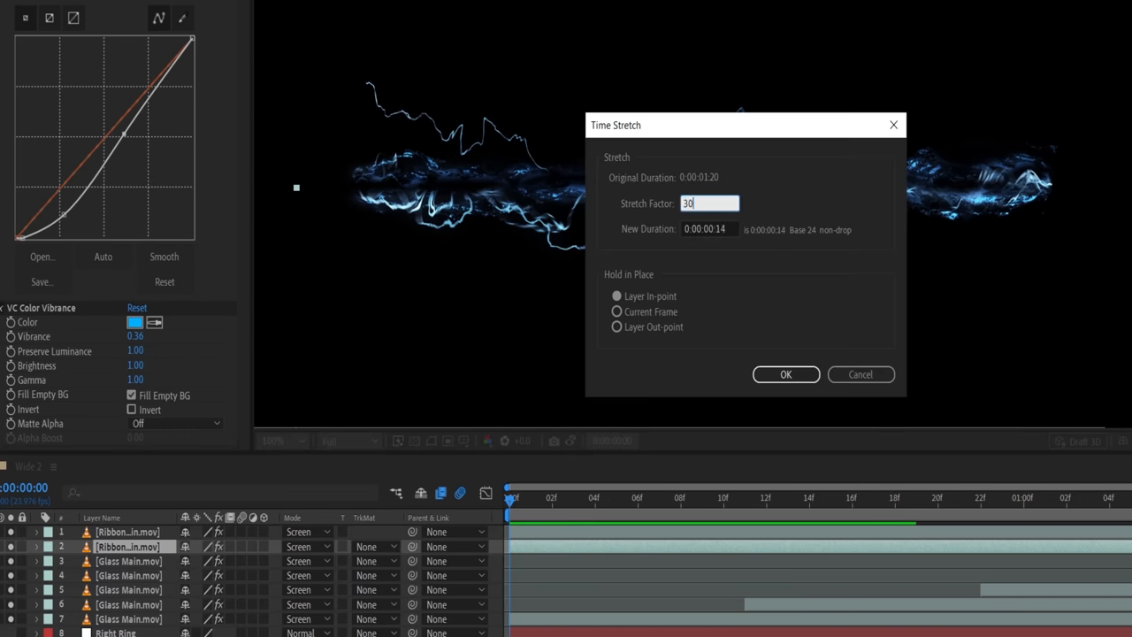
pyautogui.click(786, 375)
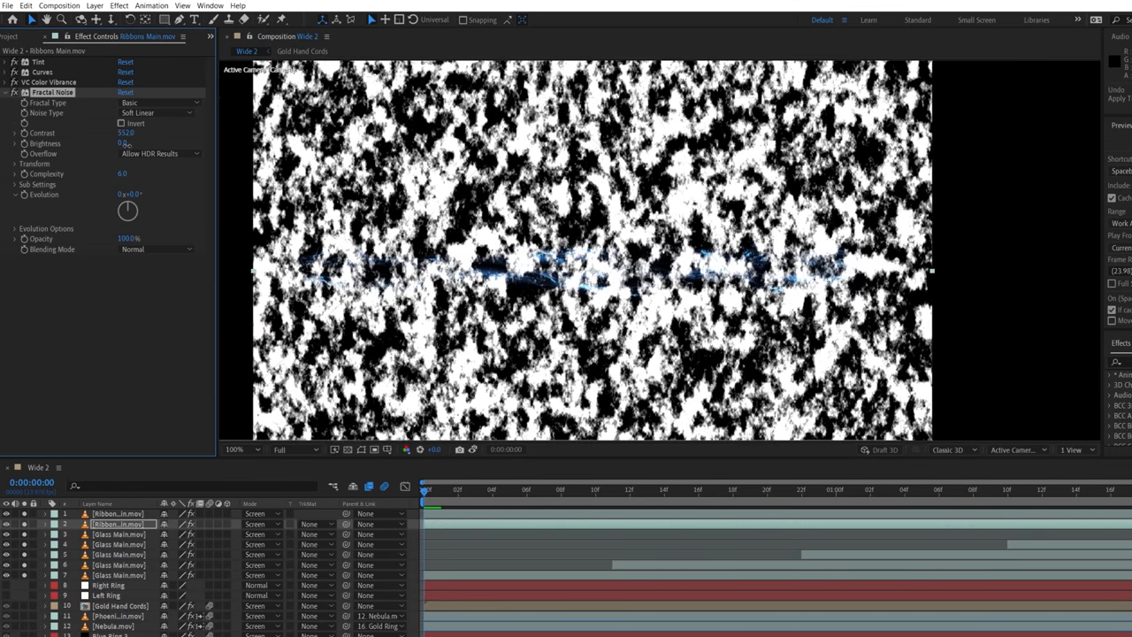
pyautogui.click(15, 164)
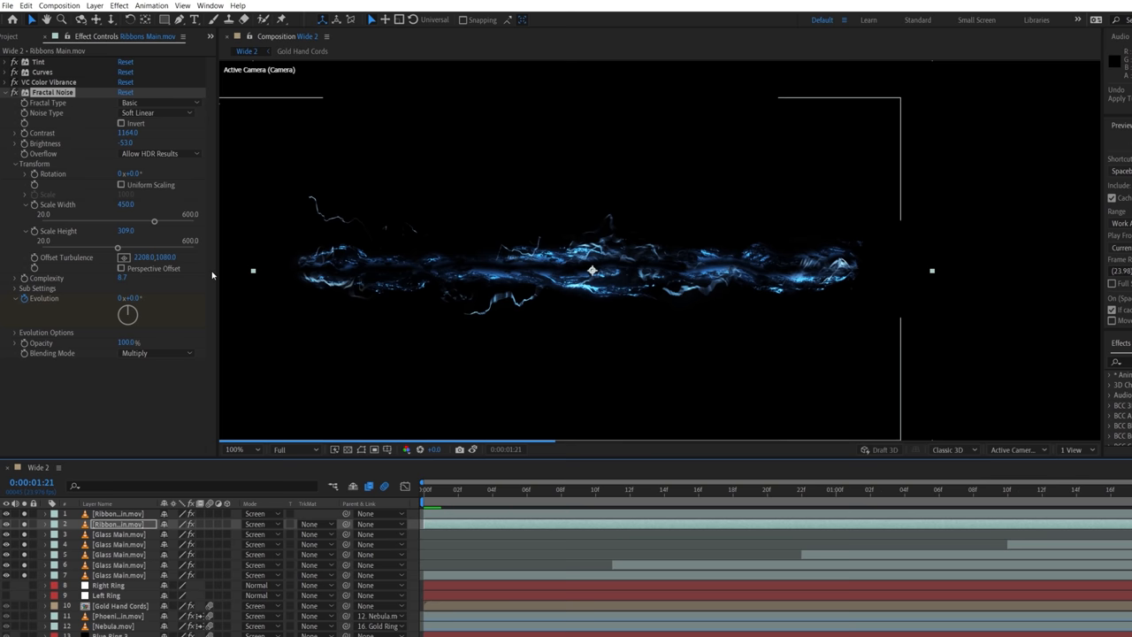
# Add Turbulent Displace to Ribbons Main with Amount 22 and Complexity 3
pyautogui.press('Home')
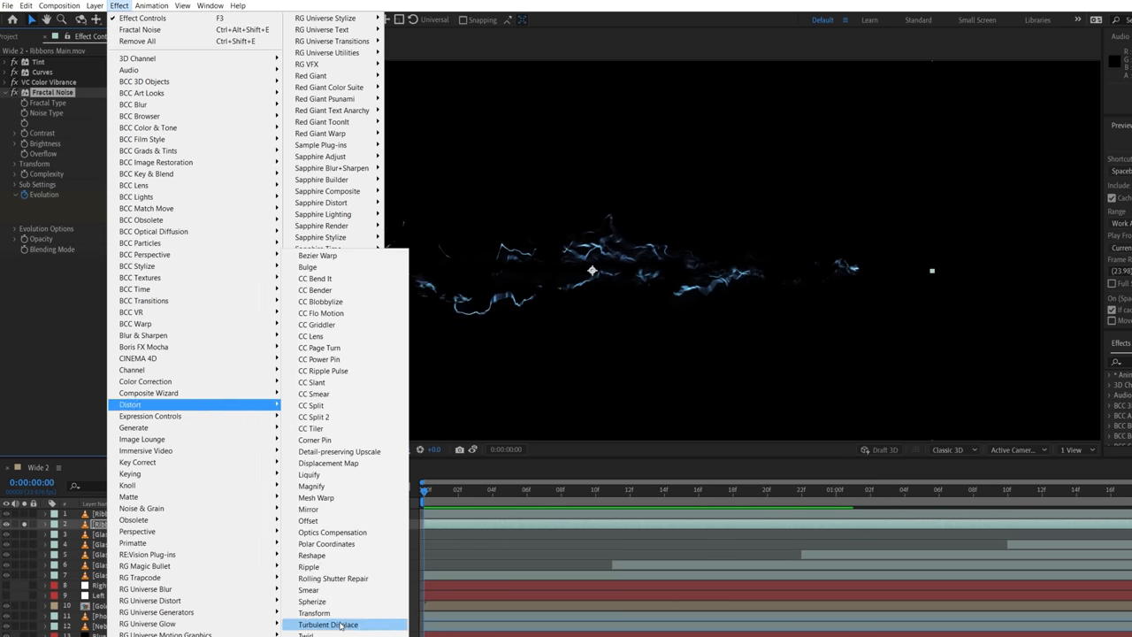
pyautogui.click(328, 624)
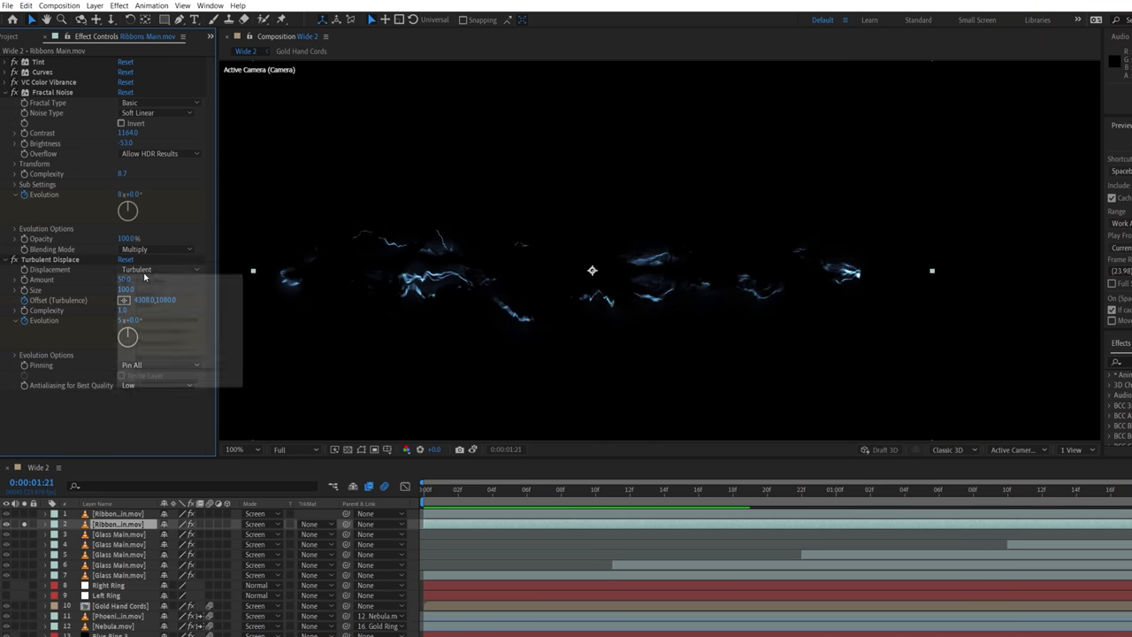
pyautogui.click(164, 269)
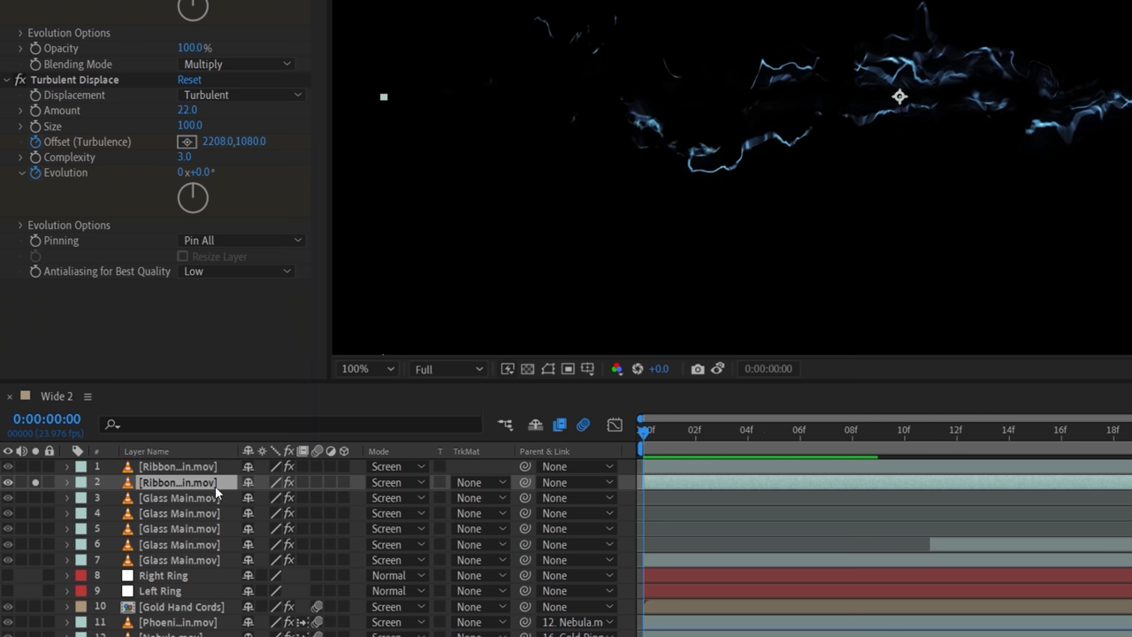
# Duplicate the ribbons layer and lower its Fractal Noise Brightness to -74
pyautogui.rightClick(177, 483)
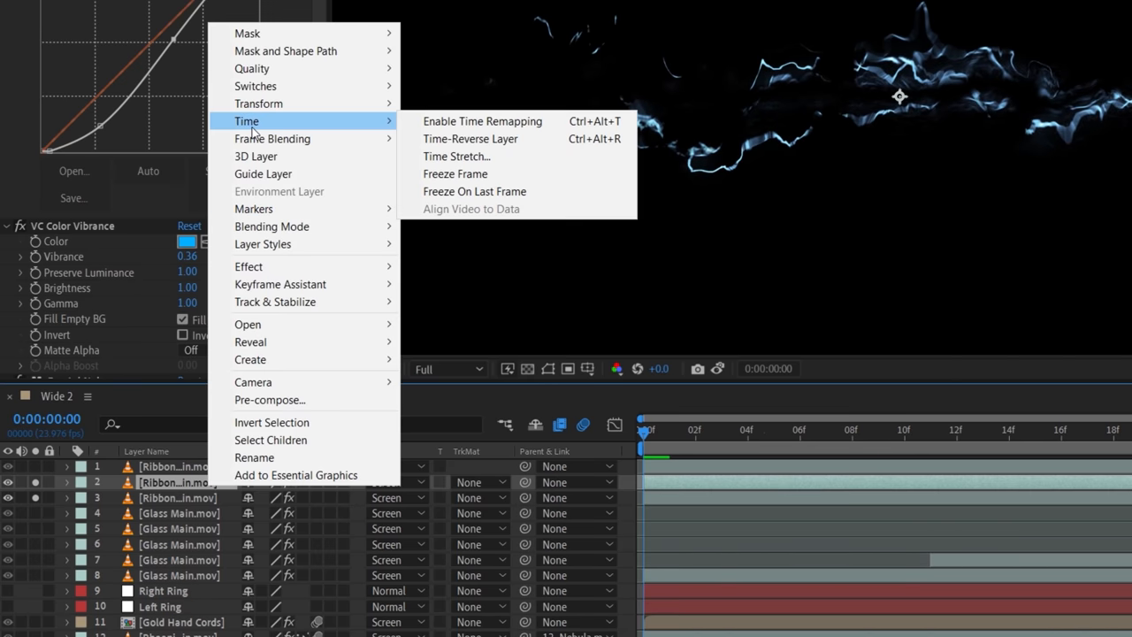
pyautogui.click(482, 121)
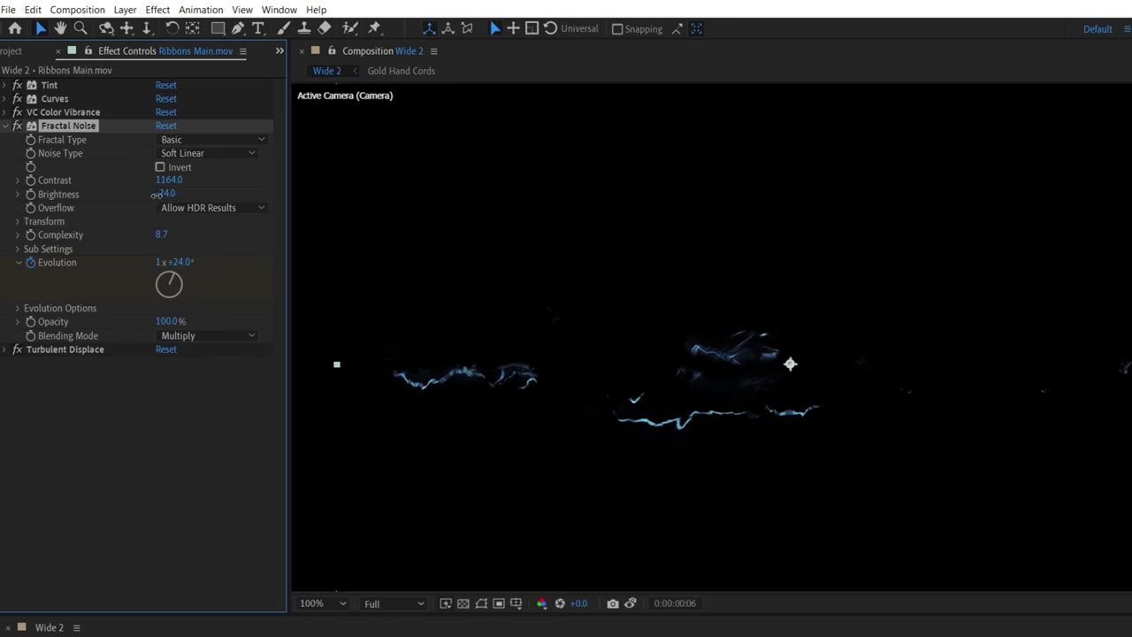
pyautogui.moveTo(168, 193); pyautogui.dragTo(127, 198)
pyautogui.write('Electric Co')
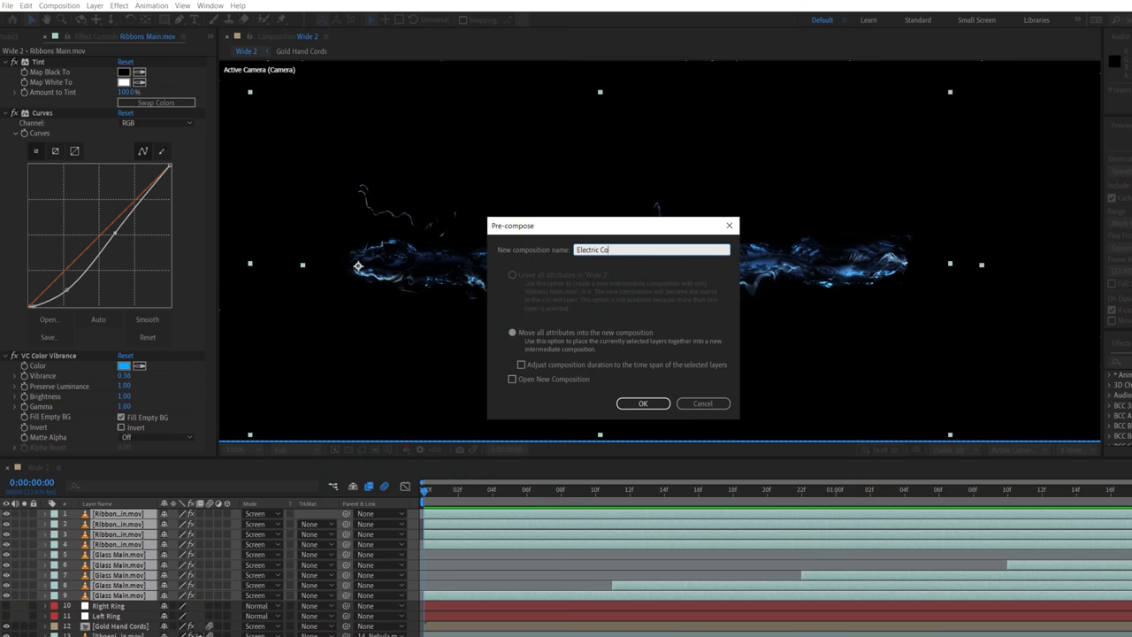
# Pre-compose the ribbons as Electric Cord and parent Right Ring 2 and Left Ring 2 to the null
pyautogui.click(643, 404)
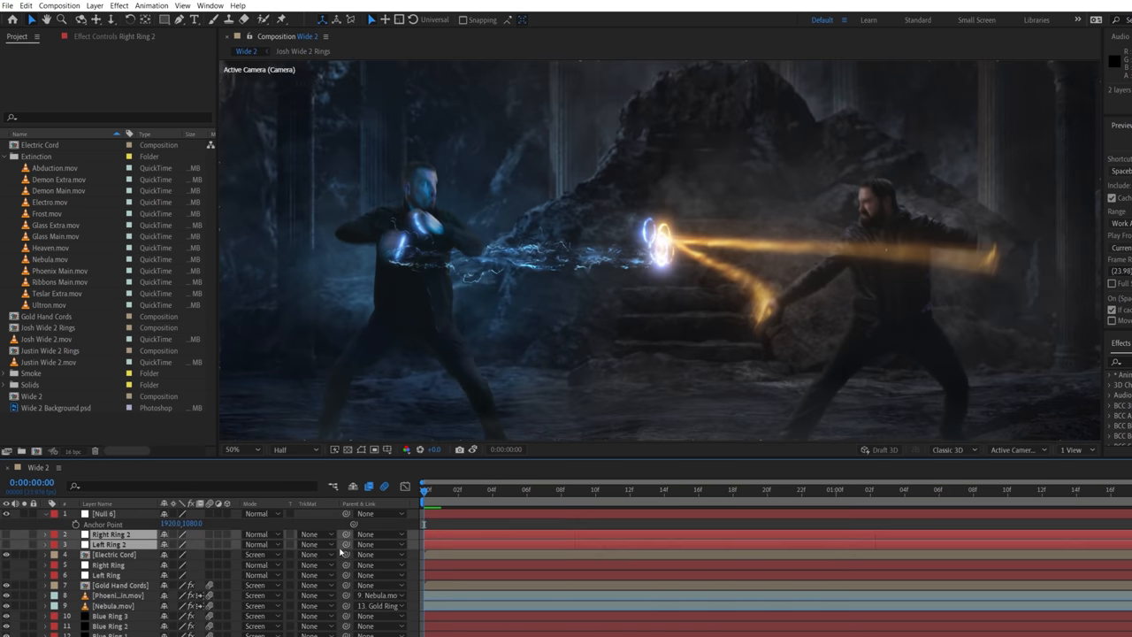
pyautogui.click(50, 351)
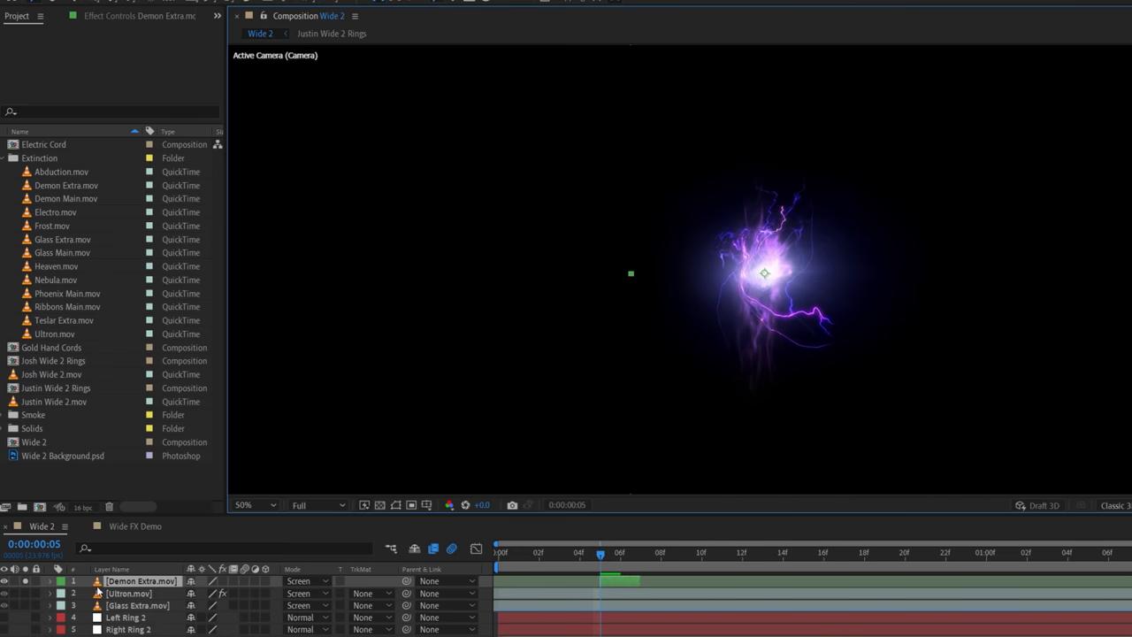
# Add Demon Extra, Ultron and Demon Main in Screen mode and steepen Demon Main's Curves
pyautogui.click(221, 581)
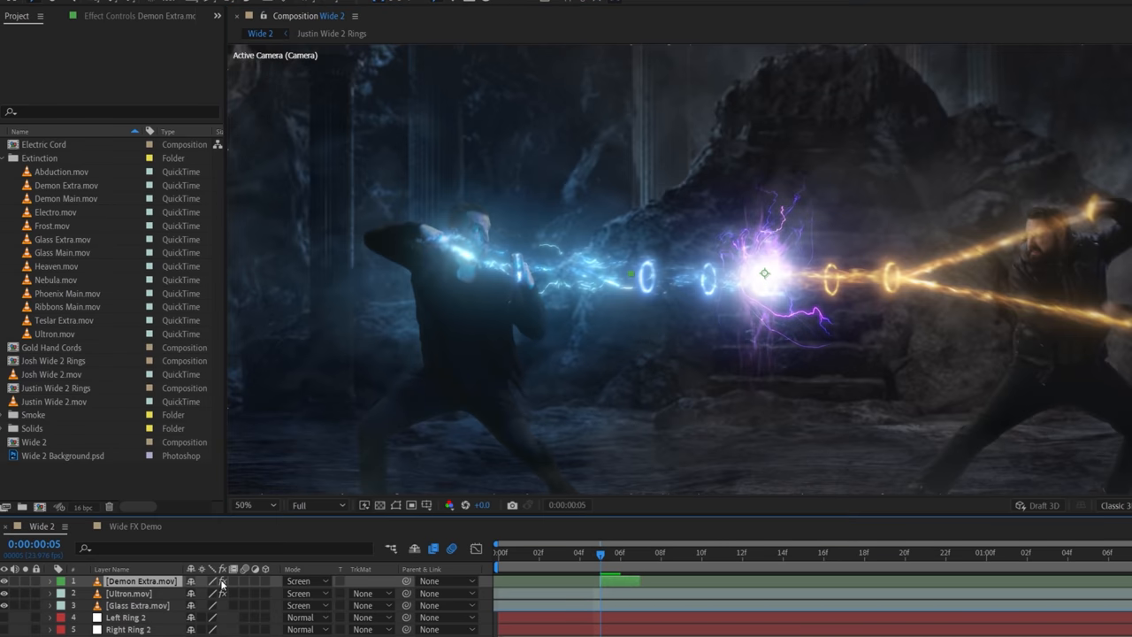
pyautogui.doubleClick(55, 334)
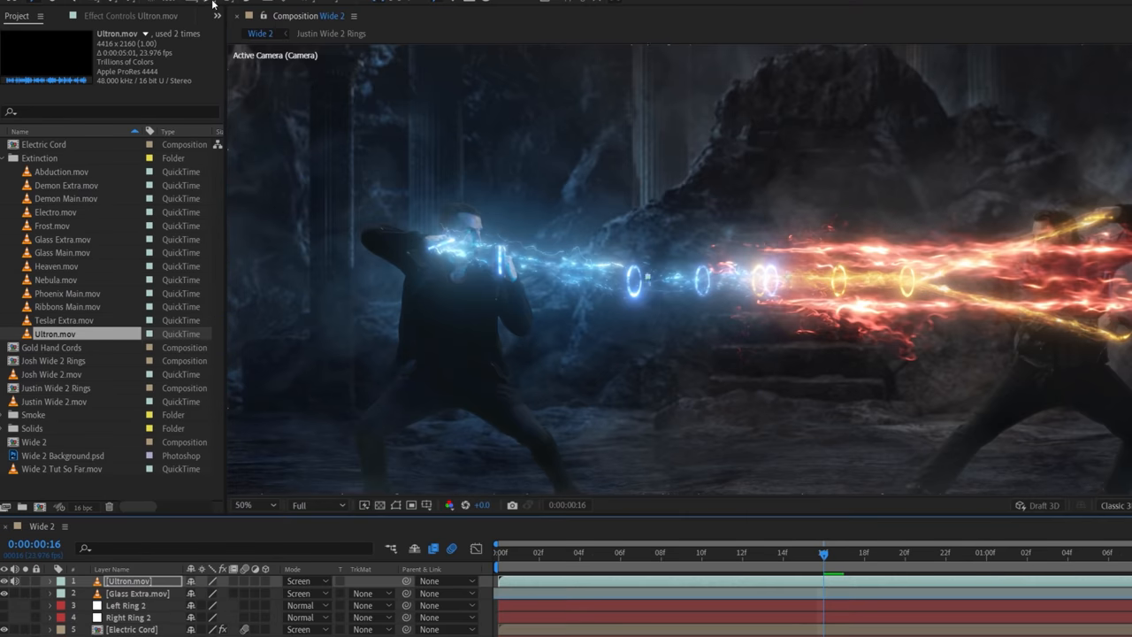
pyautogui.doubleClick(66, 198)
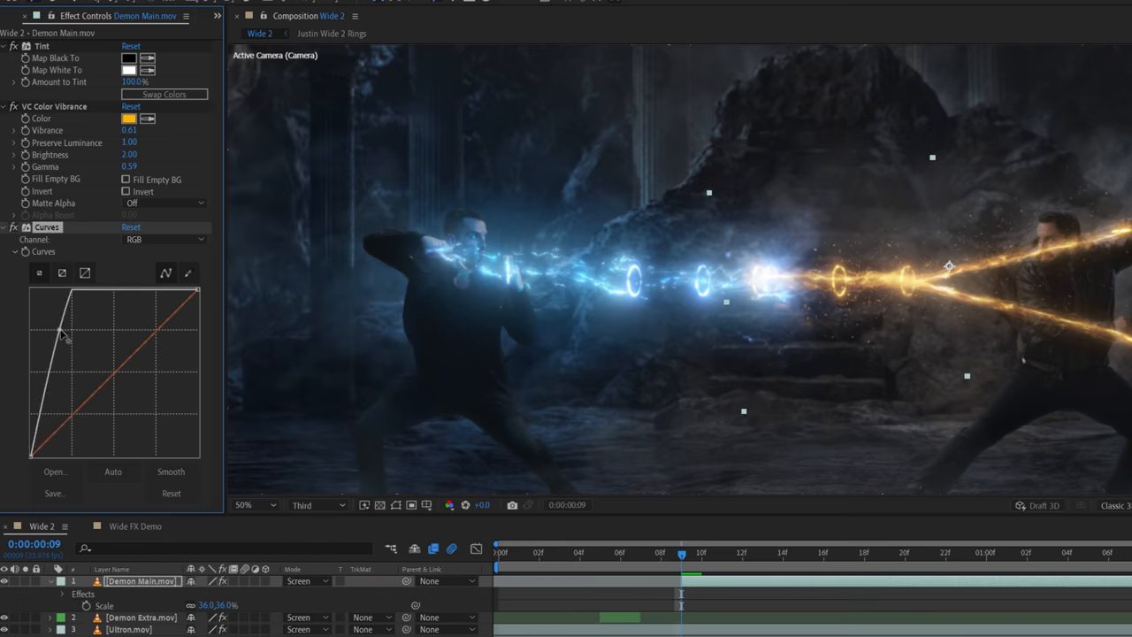
pyautogui.click(17, 15)
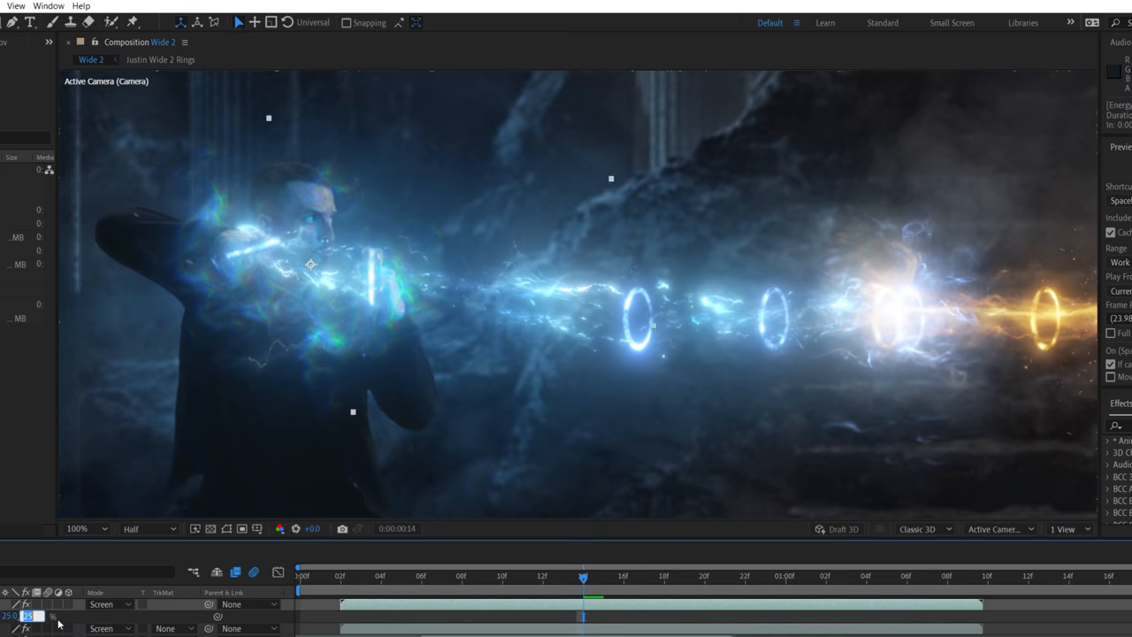
# Scale the flash layer to 25% and add wiggle(2,9) expressions to the puppet pin positions
pyautogui.click(150, 529)
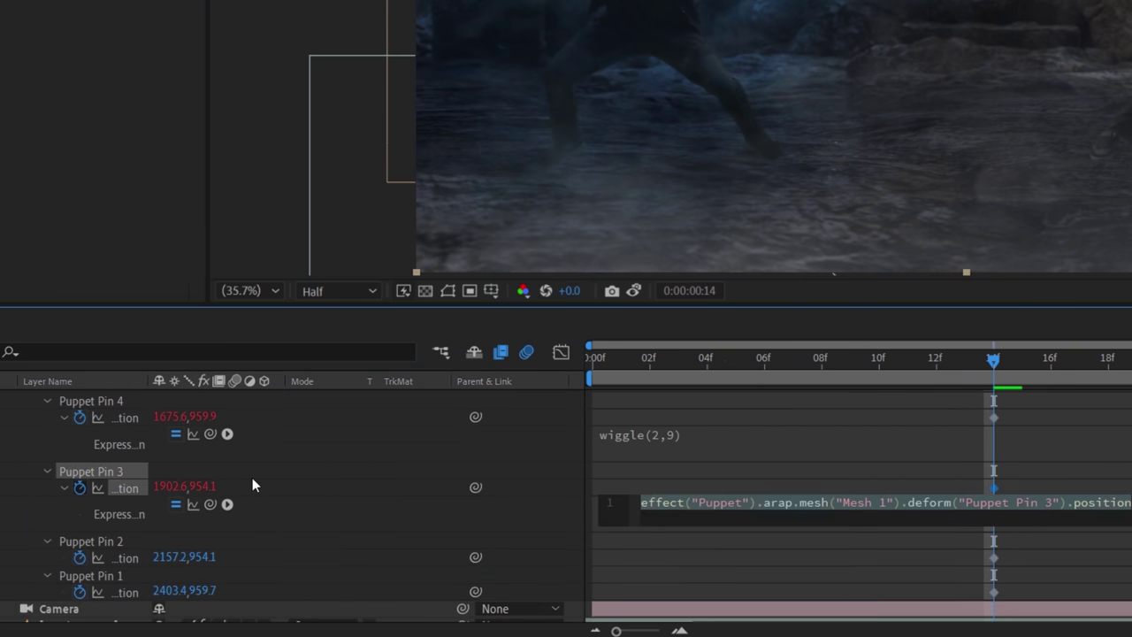
pyautogui.scroll(-3)
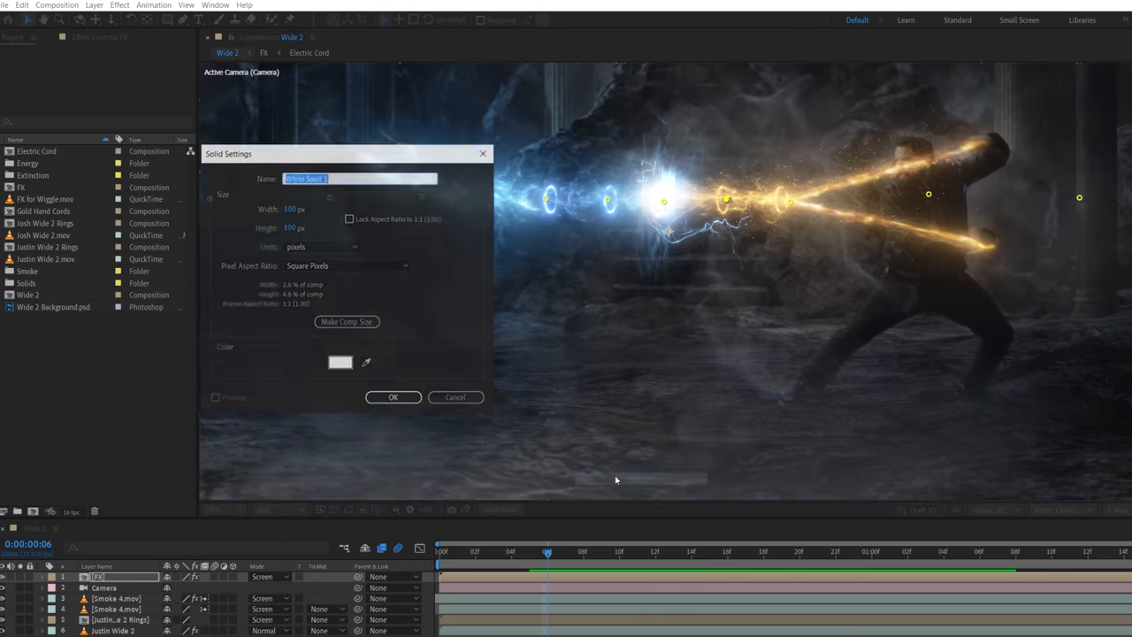
# Create a solid with Advanced Lightning, Fractal Noise, Optical Glow and VC Color Vibrance
pyautogui.click(392, 397)
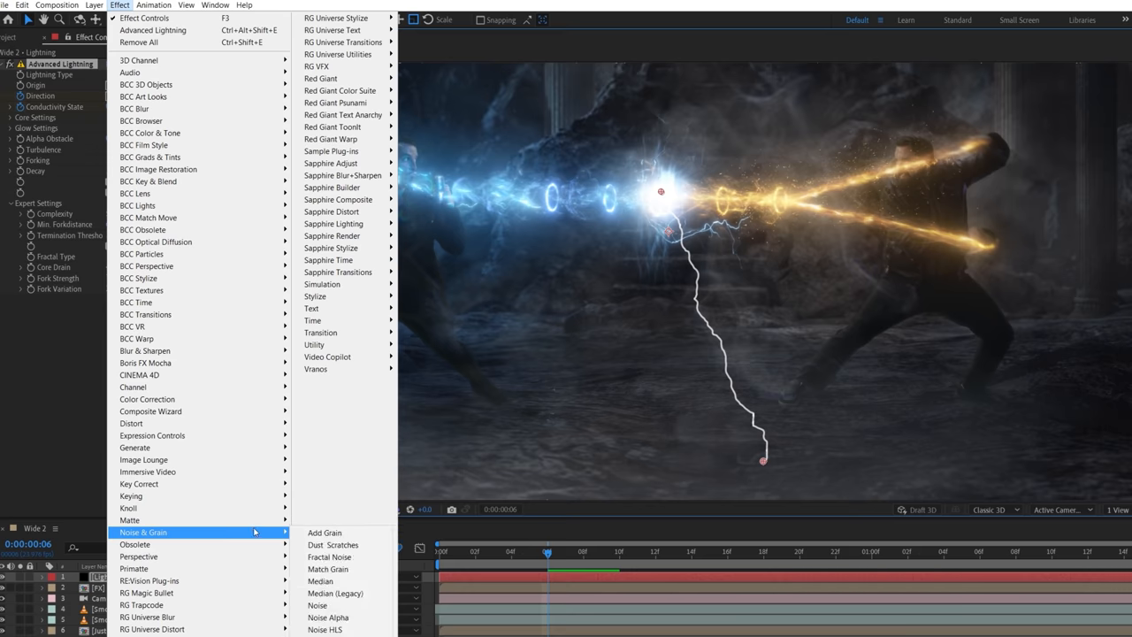
pyautogui.click(330, 557)
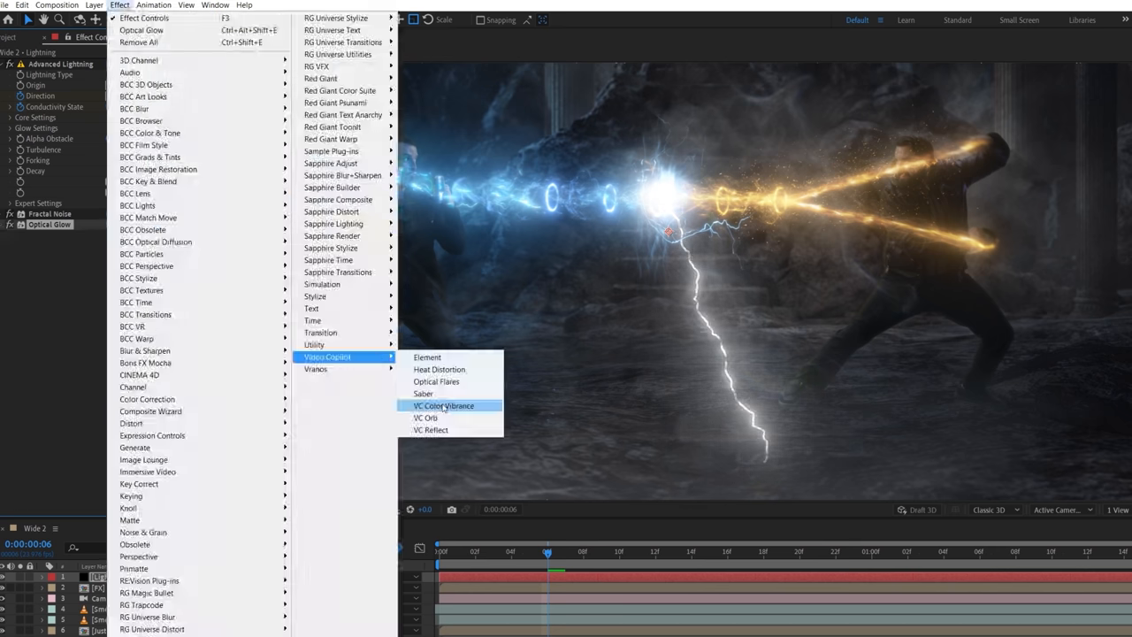
pyautogui.click(445, 405)
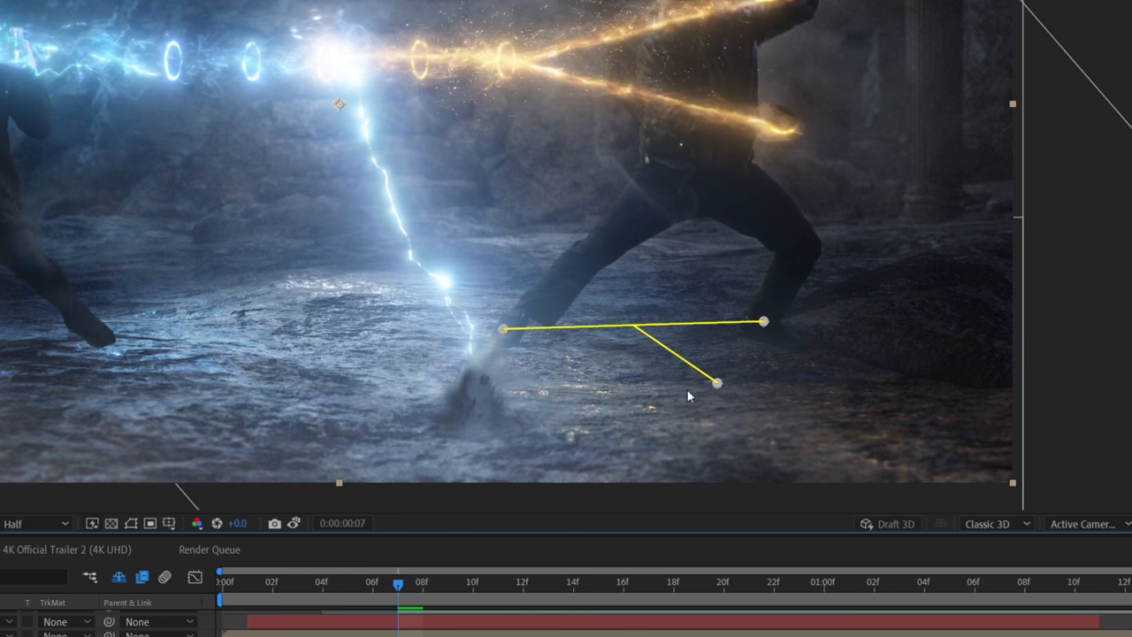
# Drag the forked path's end vertex toward the right figure's legs
pyautogui.moveTo(717, 383); pyautogui.dragTo(679, 394)
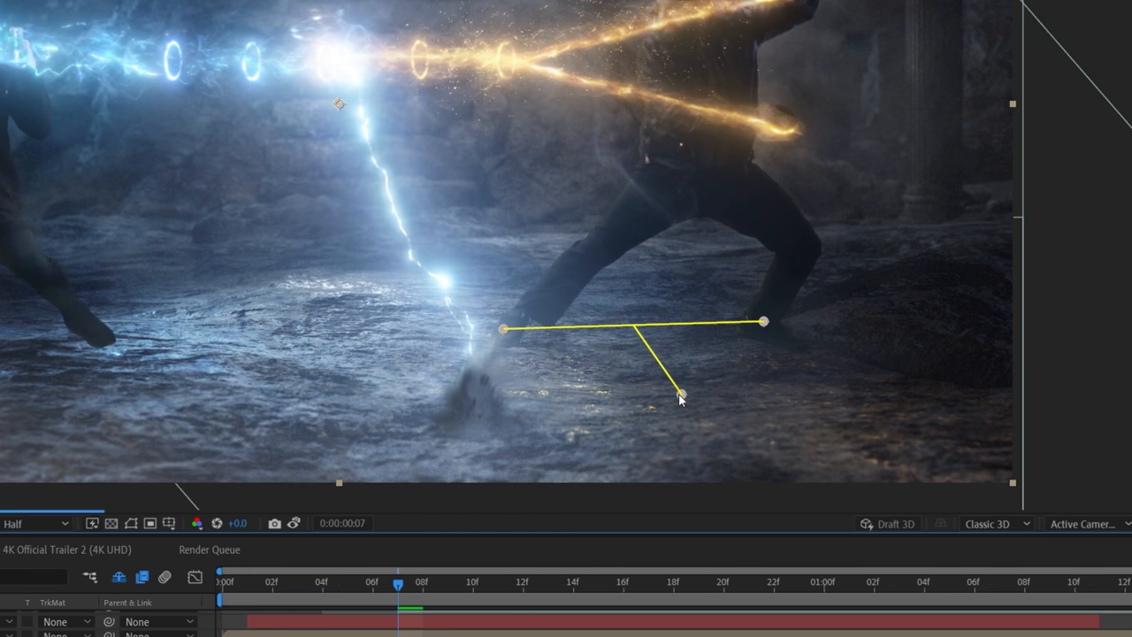